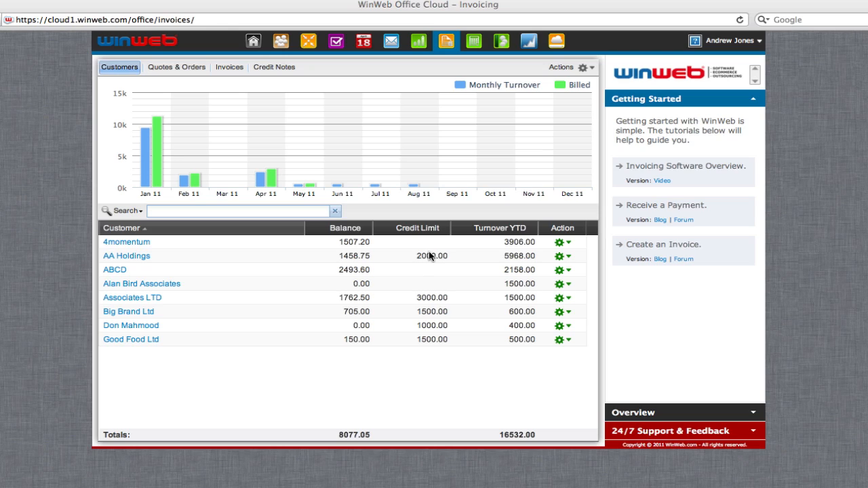
mouse_move(196, 308)
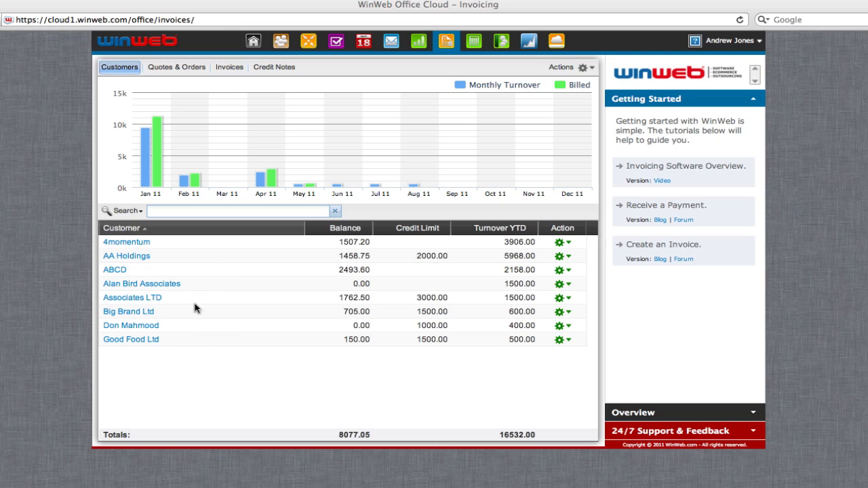
mouse_move(233, 268)
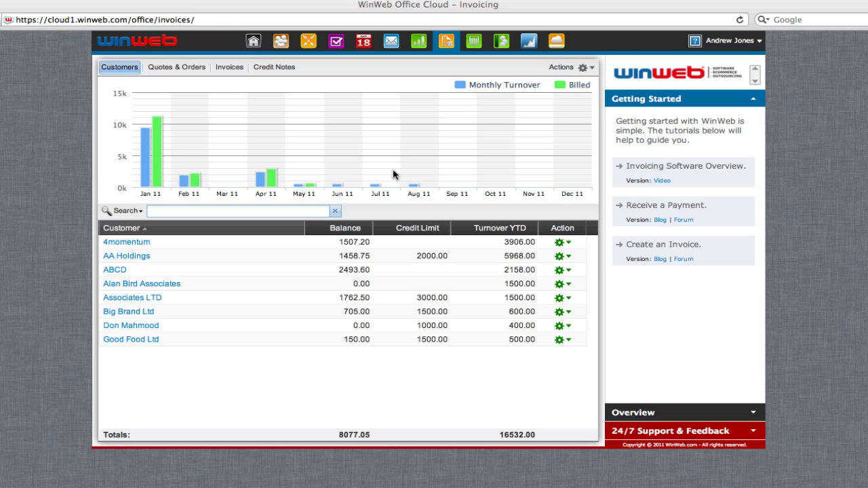
mouse_move(509, 120)
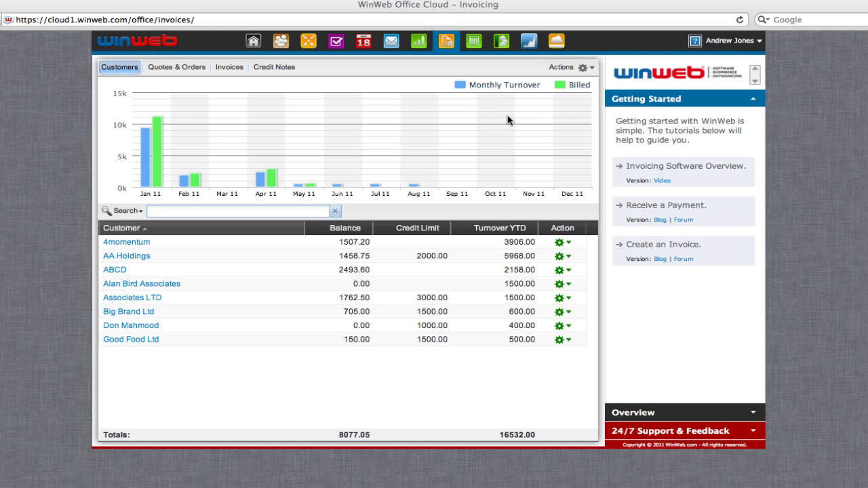
- Switch to the Cloud CRM contacts address book and bring up the Import Contacts form
left_click(564, 66)
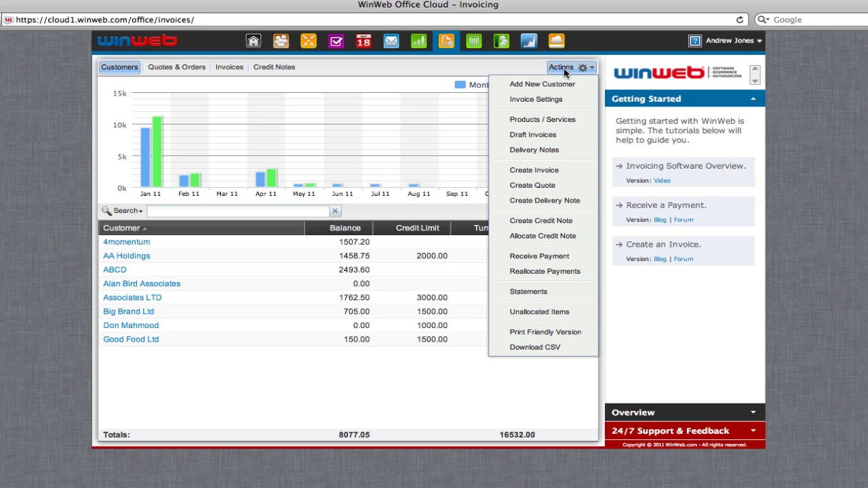
mouse_move(543, 84)
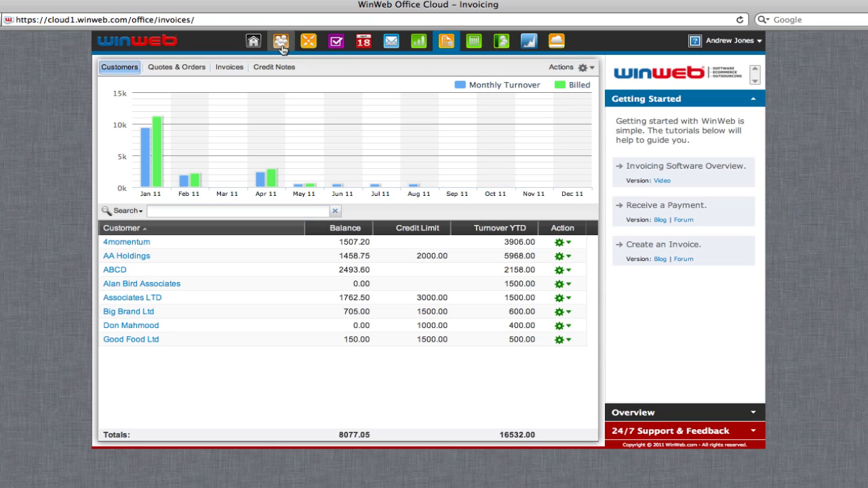
left_click(280, 40)
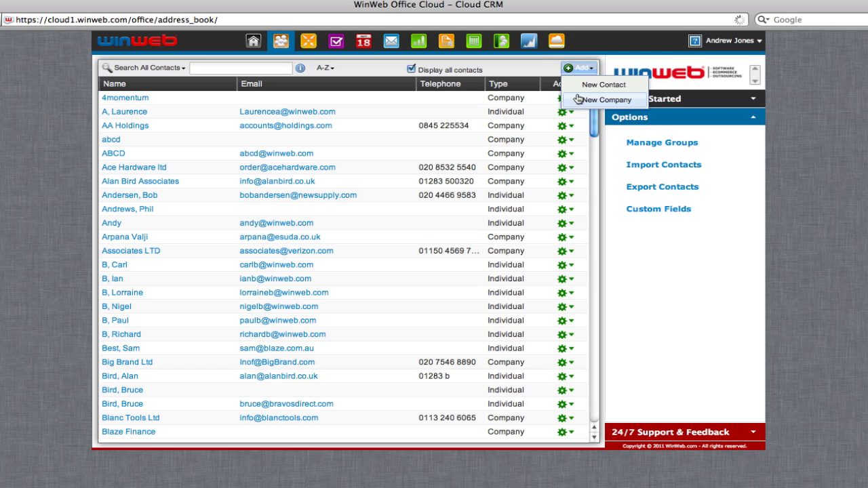
left_click(663, 164)
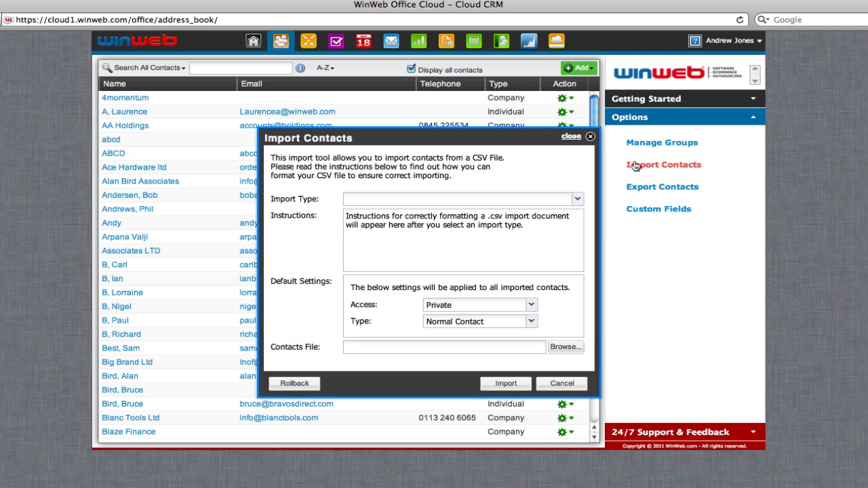
mouse_move(441, 205)
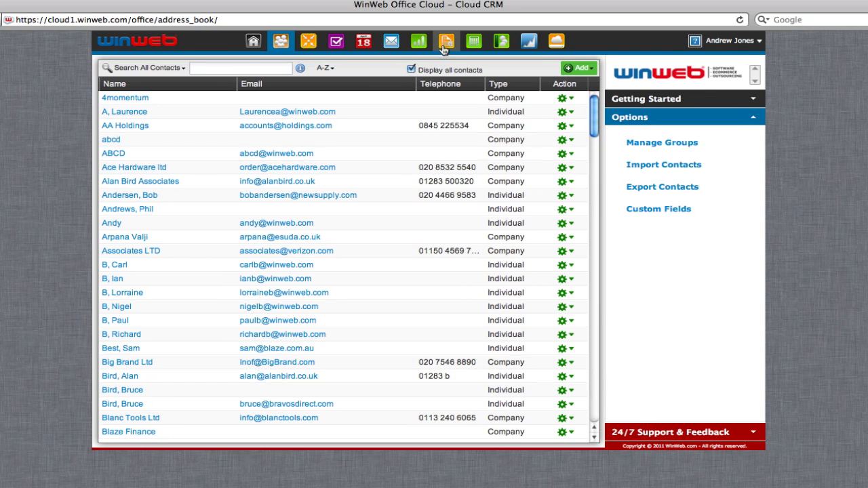
- Go back to the Invoicing customer list with balances, credit limits and turnover
left_click(446, 41)
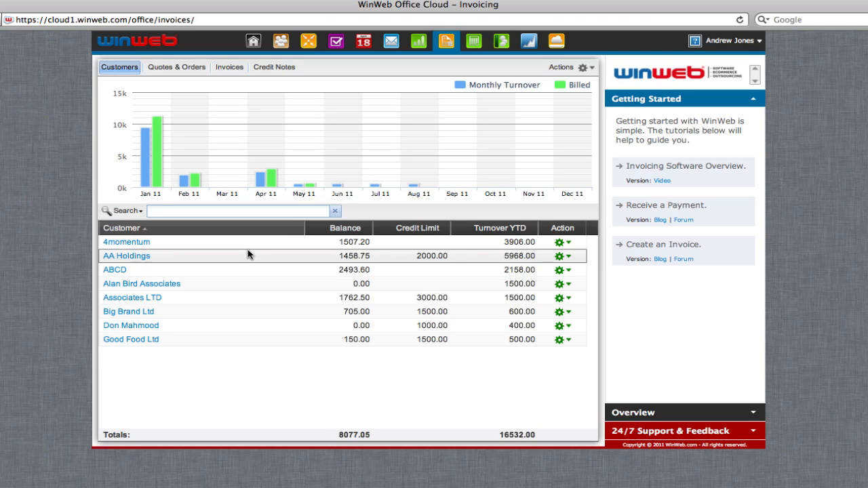
mouse_move(216, 257)
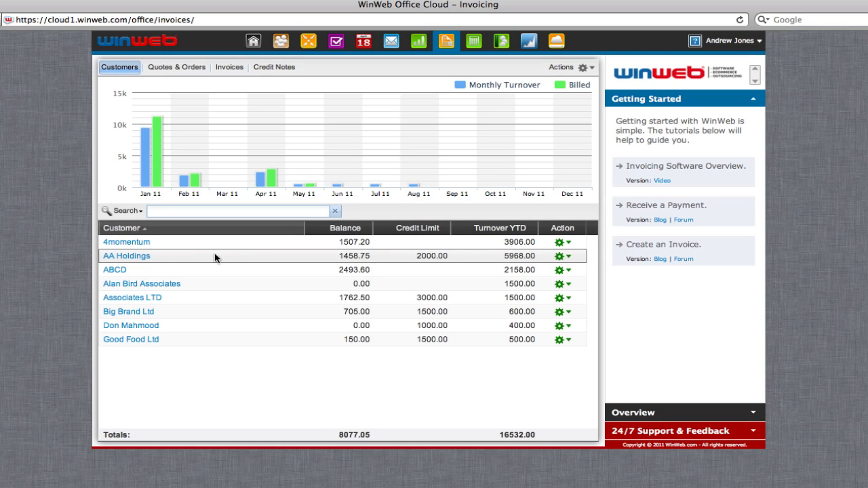
mouse_move(125, 255)
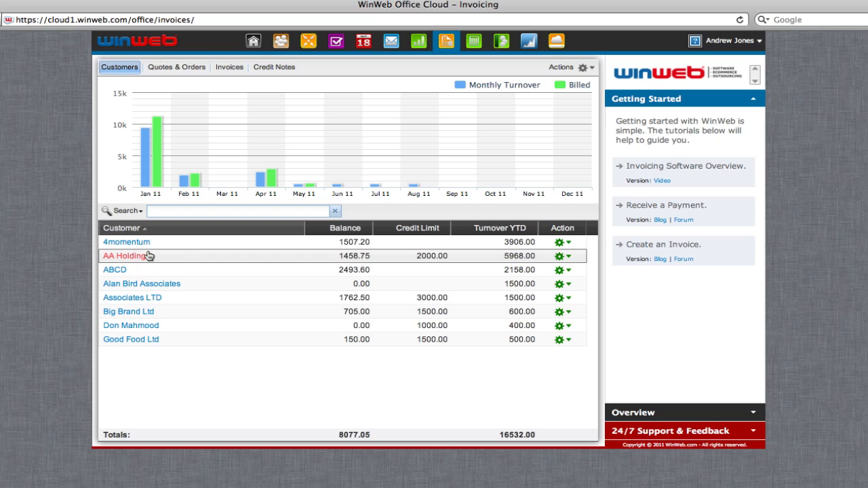
mouse_move(146, 290)
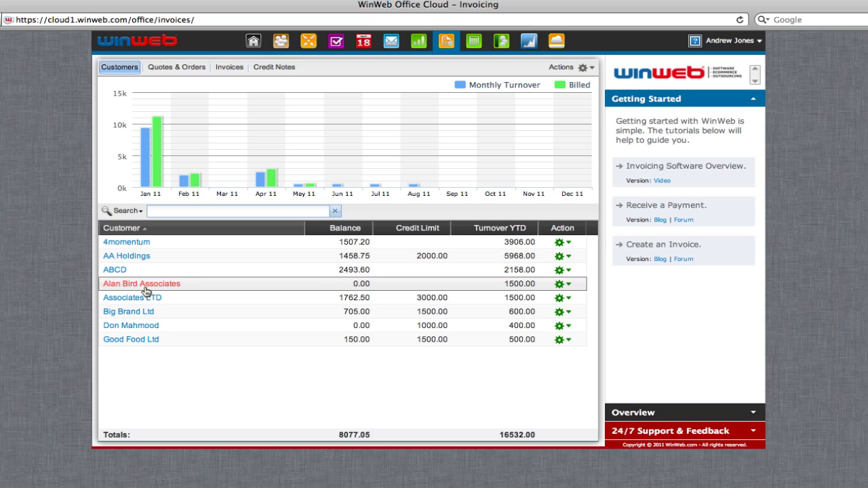
mouse_move(139, 245)
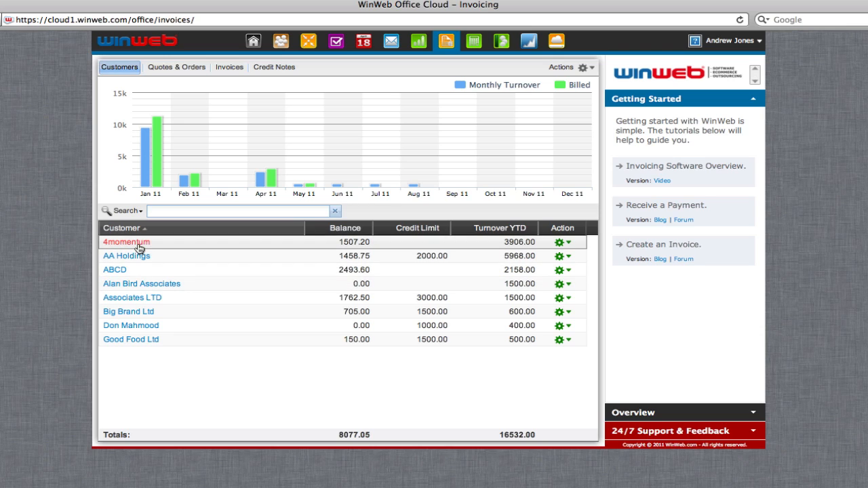
left_click(125, 242)
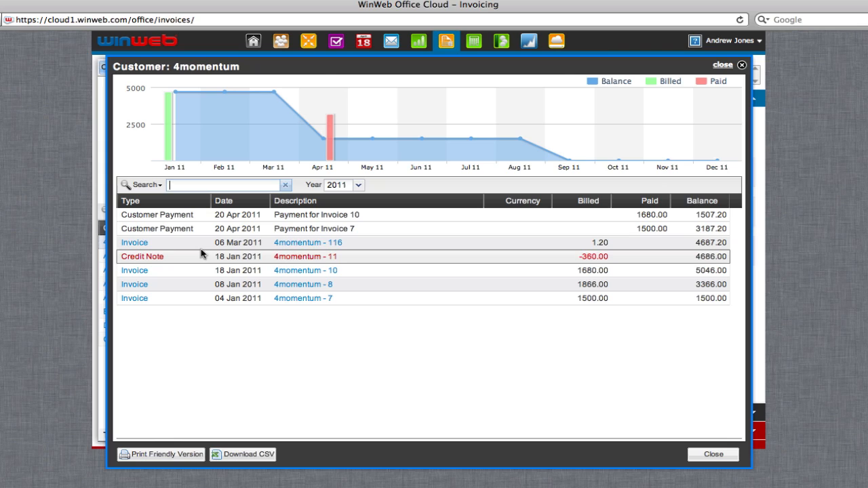
mouse_move(209, 301)
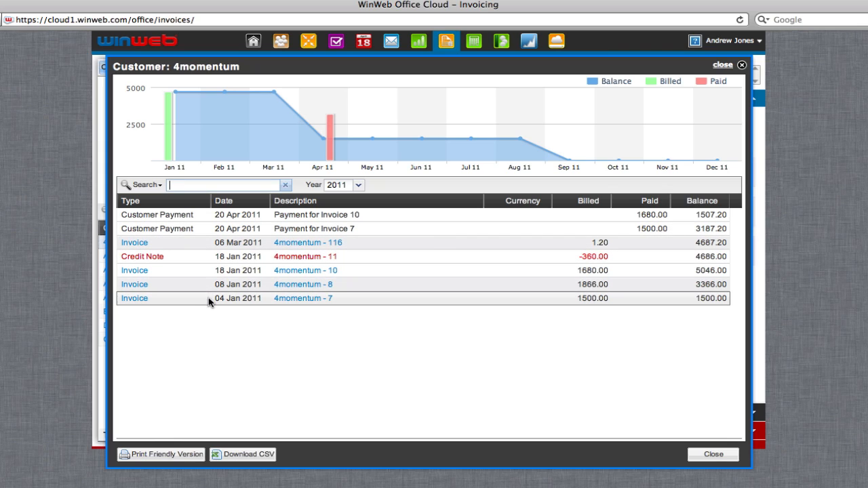
mouse_move(134, 242)
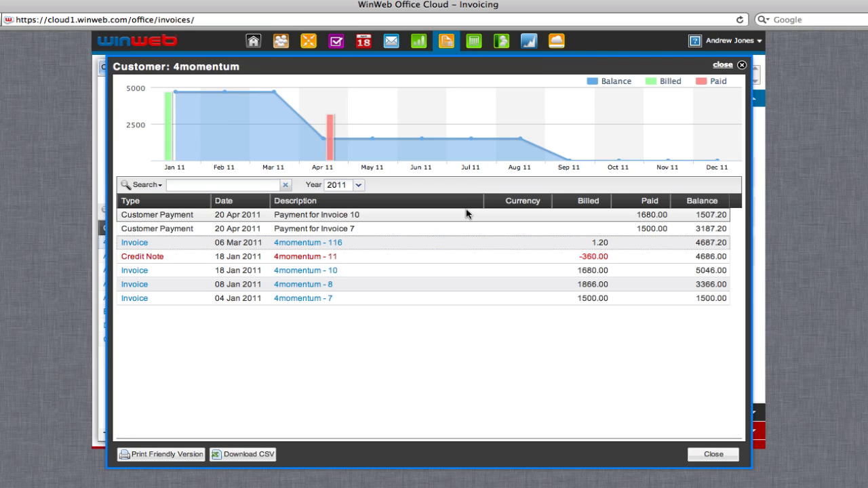
mouse_move(474, 209)
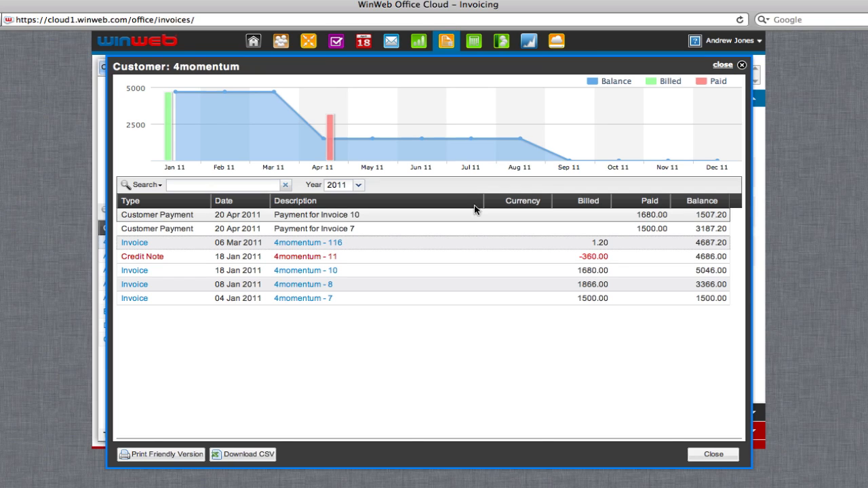
left_click(722, 65)
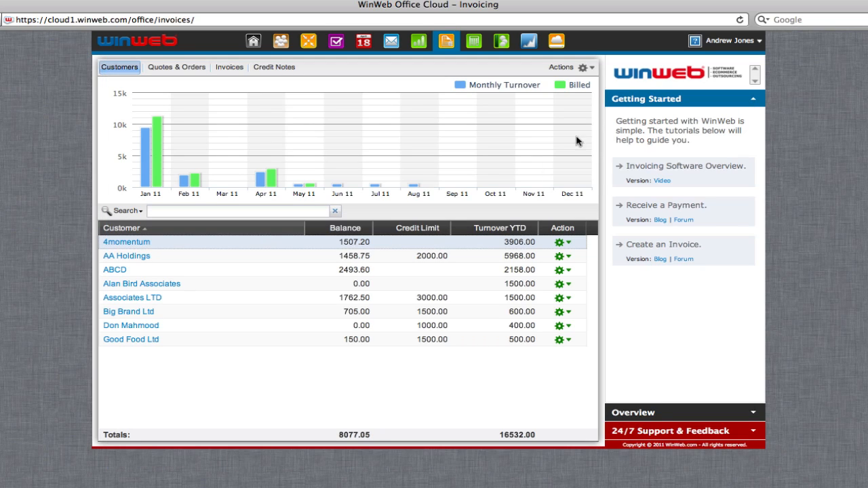
mouse_move(489, 196)
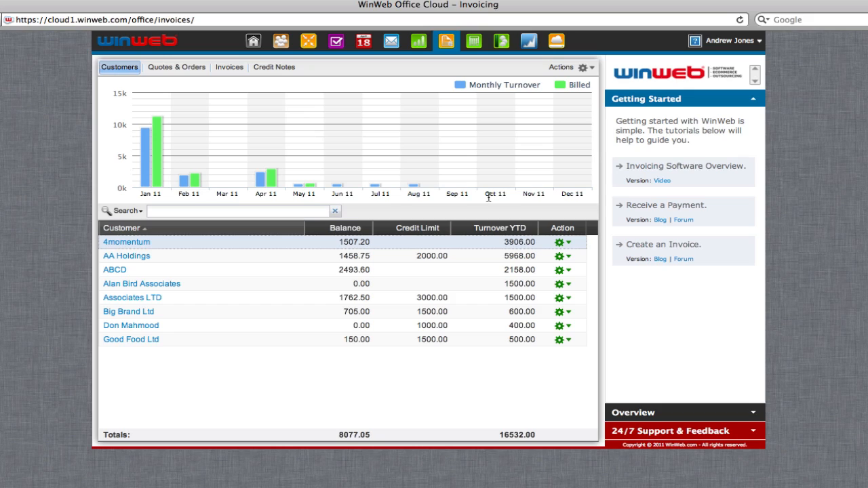